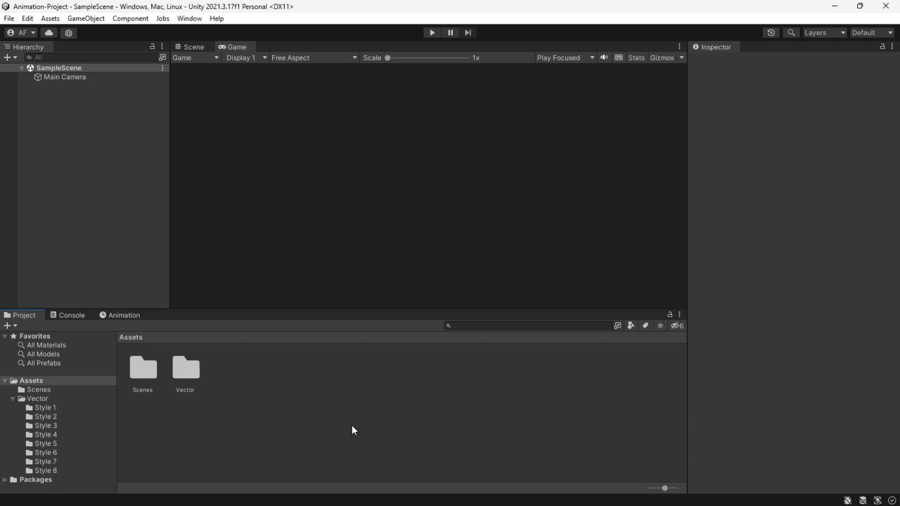
mouse_move(193, 378)
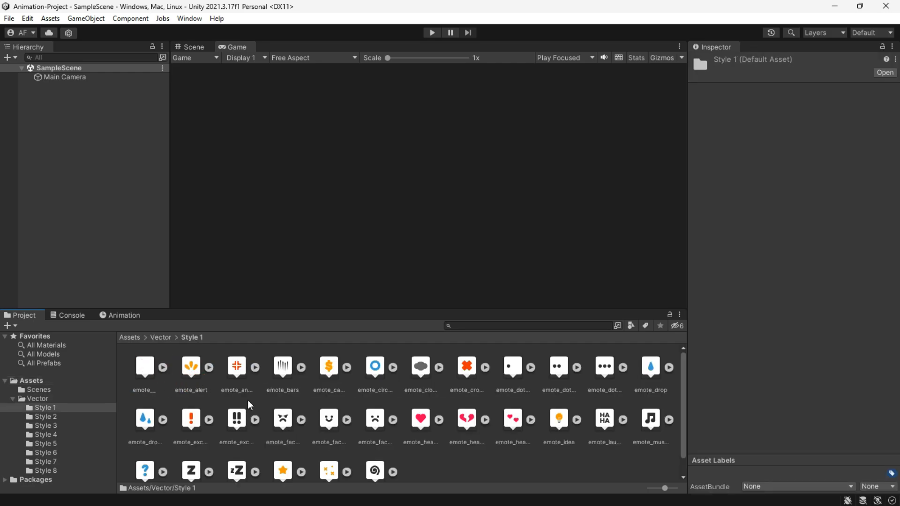
Add the emote_idea sprite to the scene and create an Animator with a new emote_idea clip.
left_click_drag(558, 416, 429, 185)
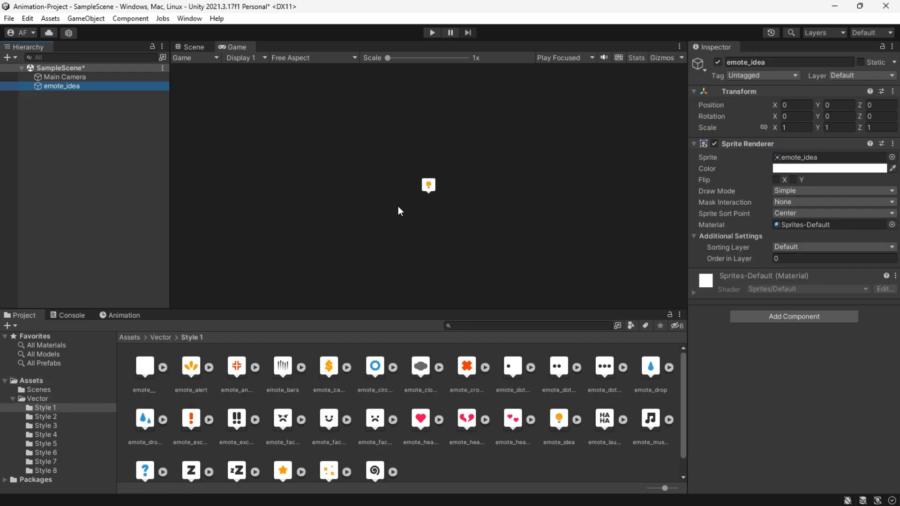
mouse_move(451, 204)
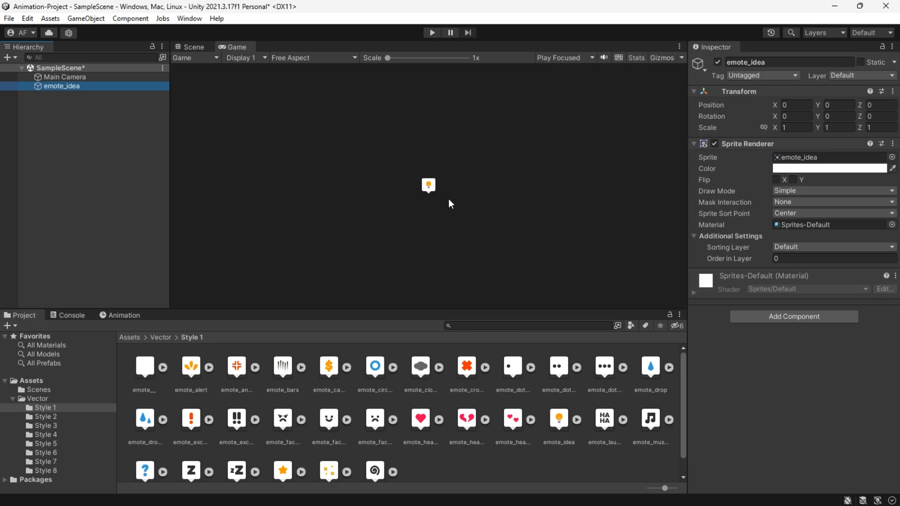
left_click(124, 315)
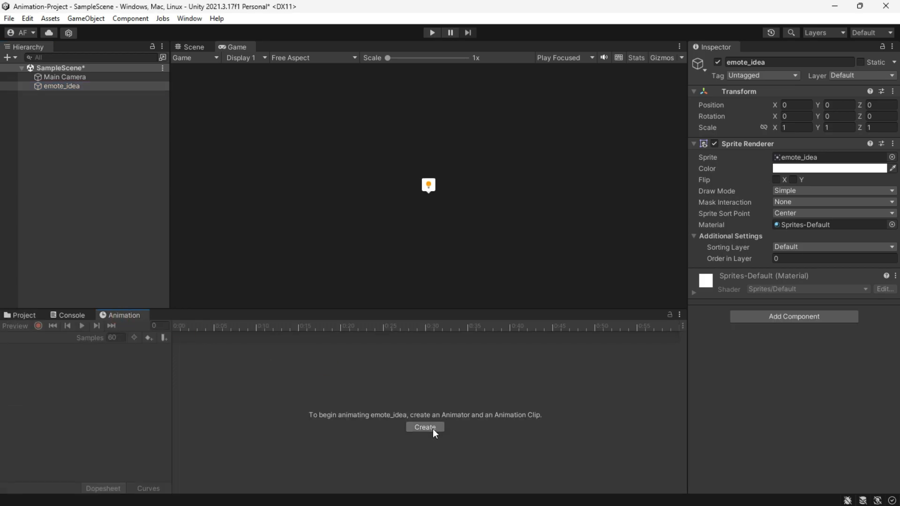
left_click(425, 428)
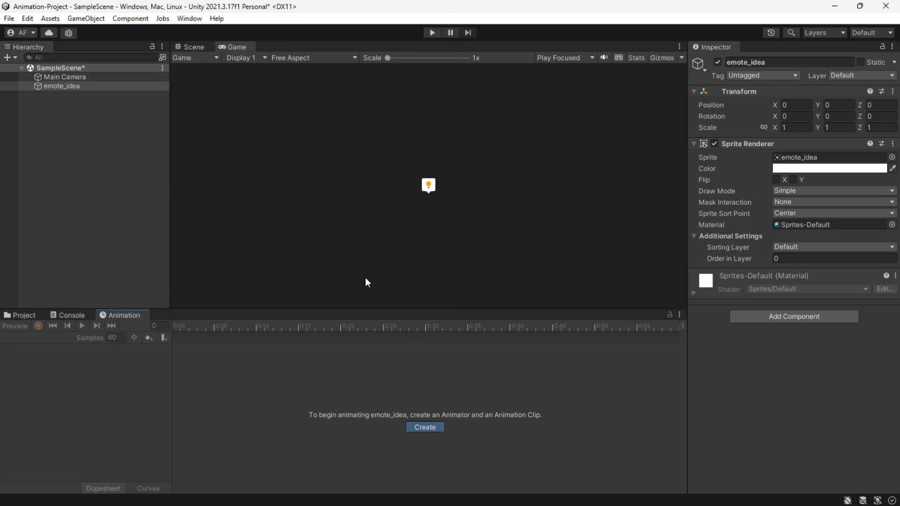
left_click(425, 427)
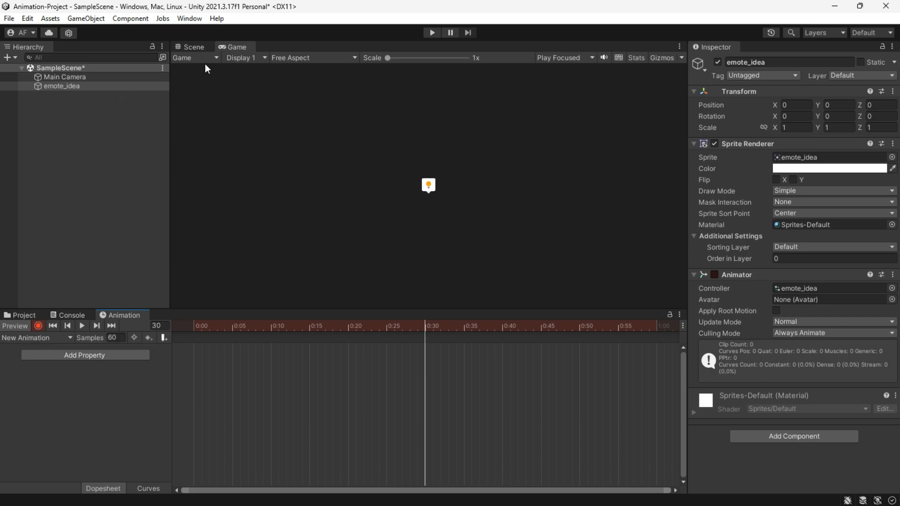
Record Position keyframes for emote_idea at 0:00, 0:30 and 1:00 of the one-second clip.
left_click(190, 47)
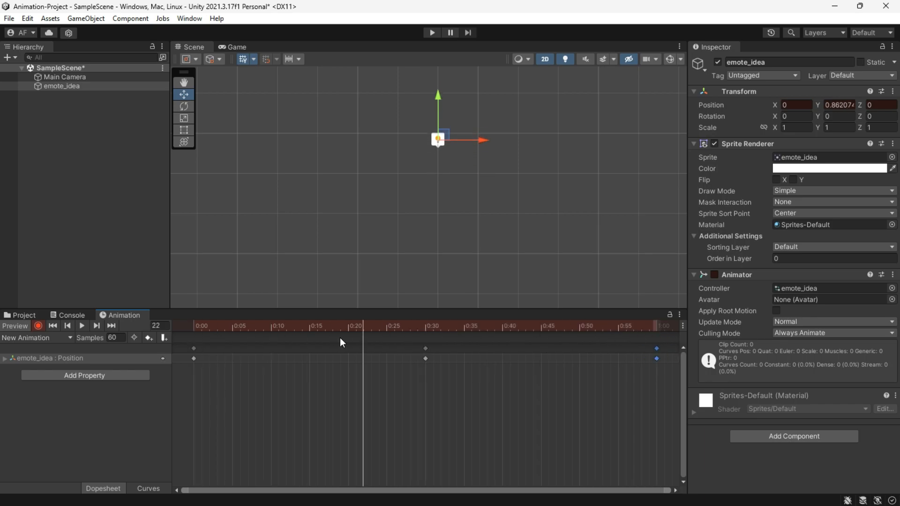
left_click(234, 47)
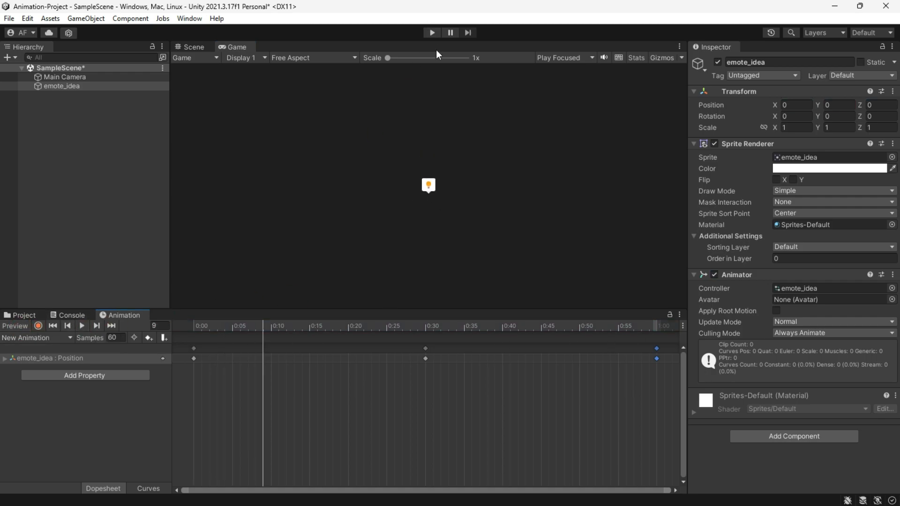
left_click(83, 327)
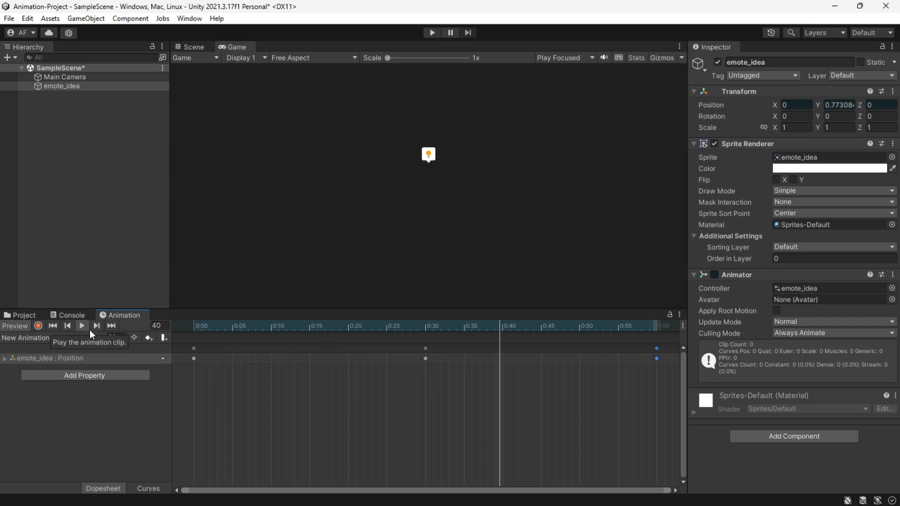
left_click(191, 47)
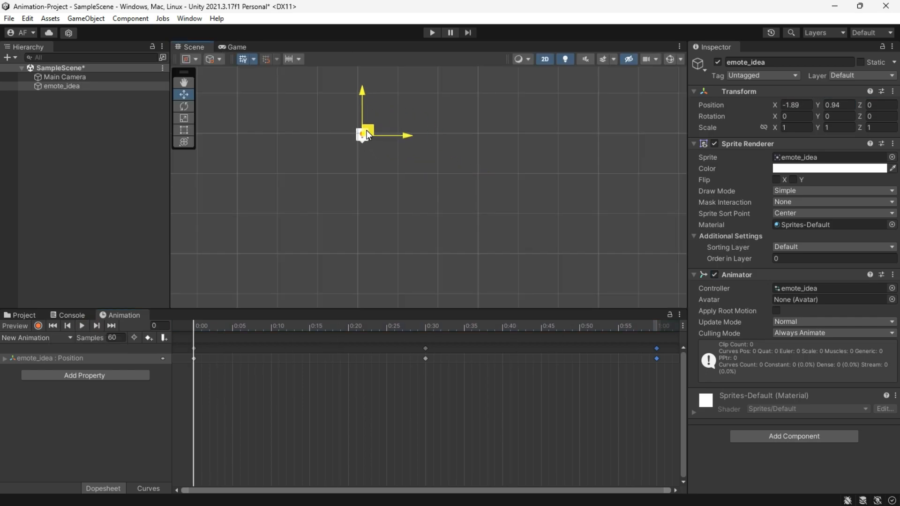
left_click(234, 47)
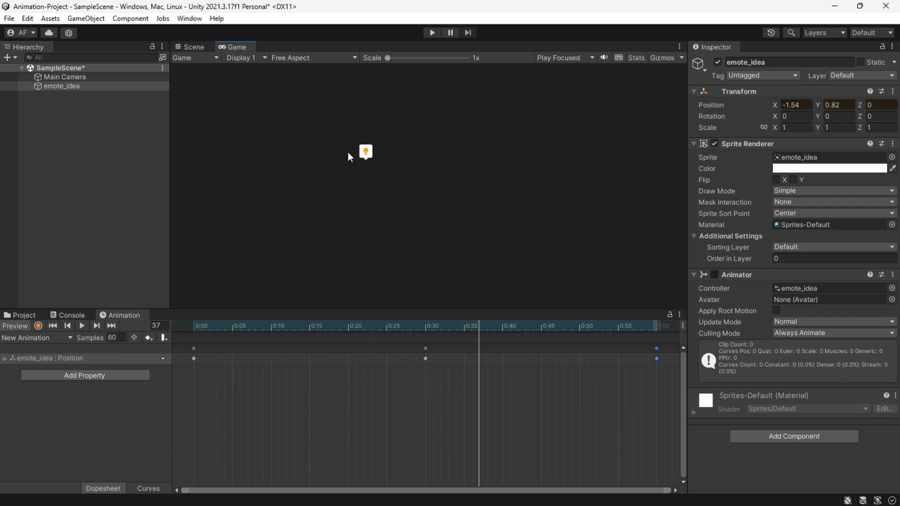
left_click(83, 326)
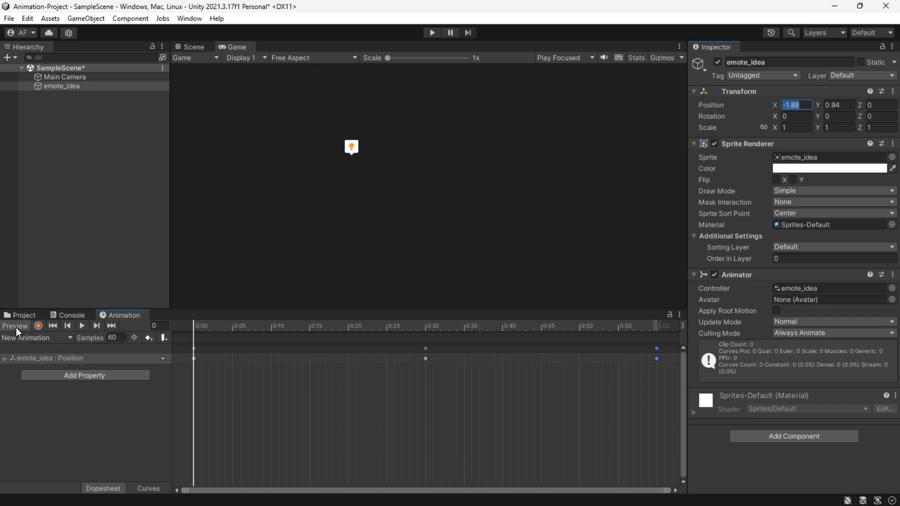
left_click(61, 86)
type("0")
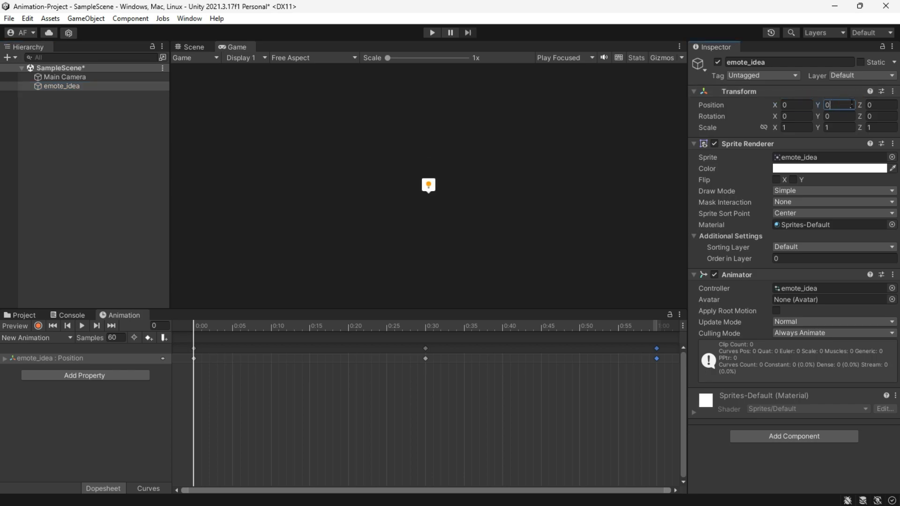
Wrap emote_idea in a new empty GameObject parent via Create Empty Parent.
right_click(62, 86)
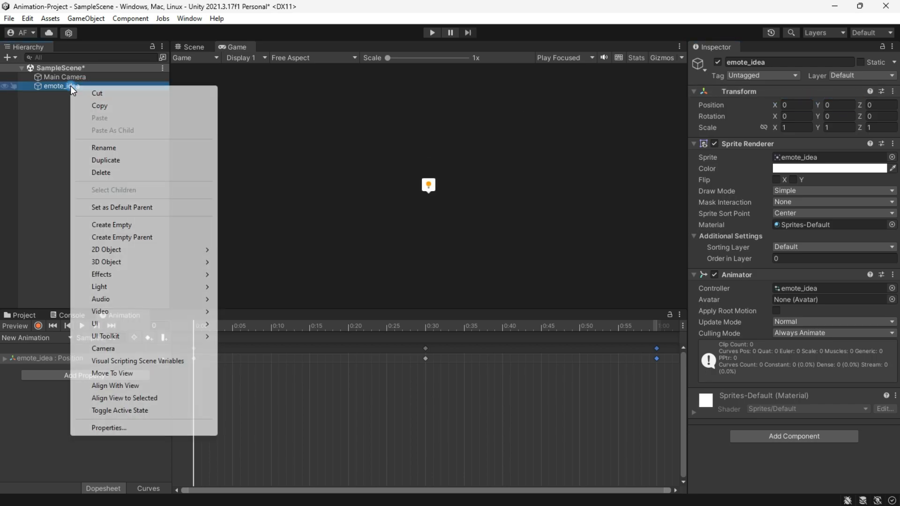
left_click(122, 237)
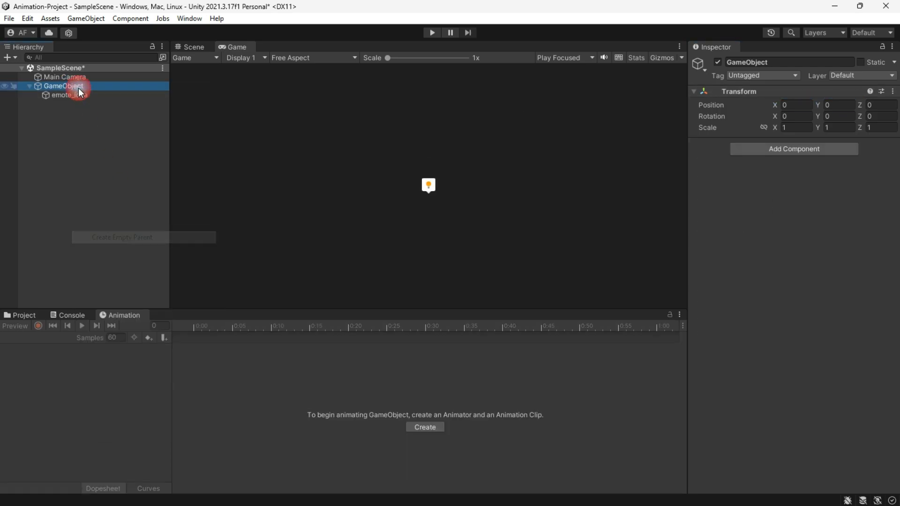
left_click(191, 47)
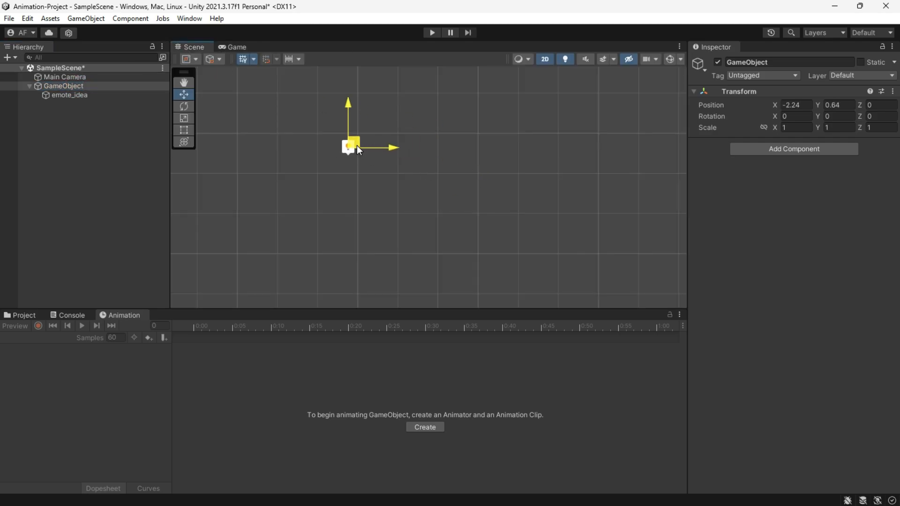
Move the parent GameObject to around X 1.38, Y -0.6 with emote_idea following as its child.
left_click(237, 47)
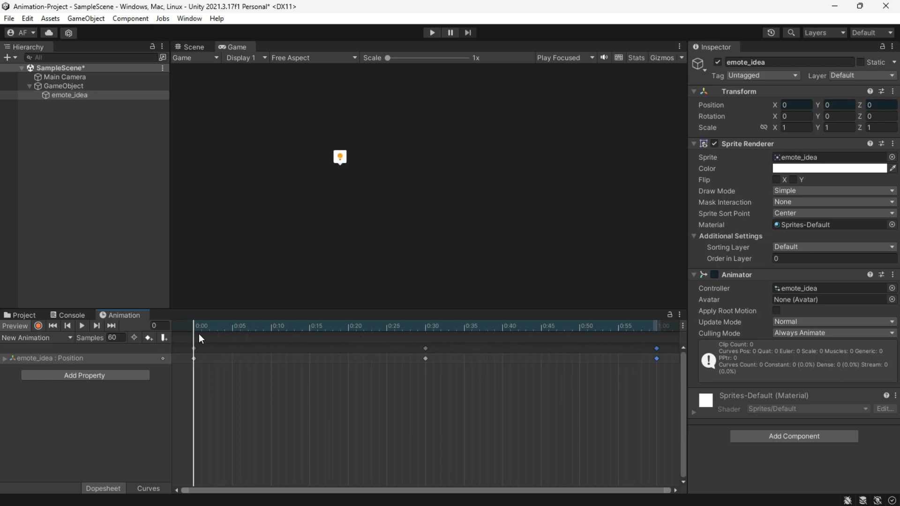
left_click(61, 85)
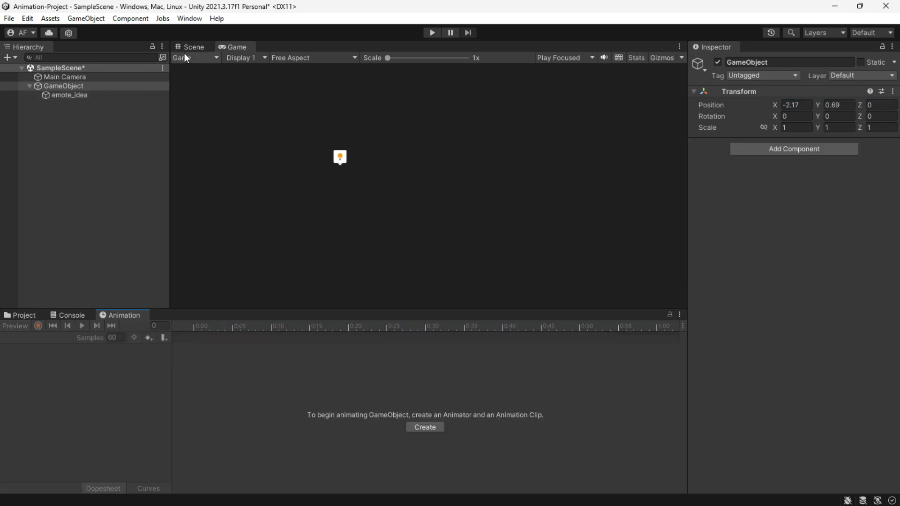
left_click(191, 47)
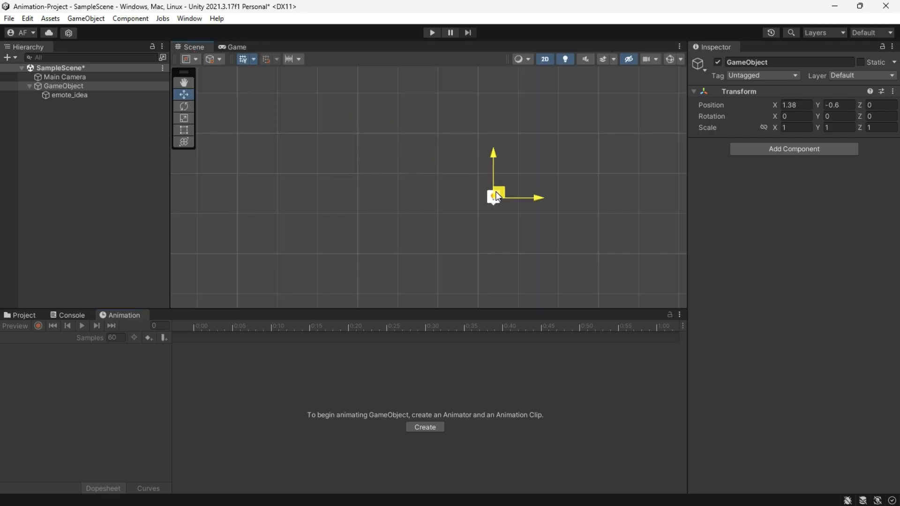